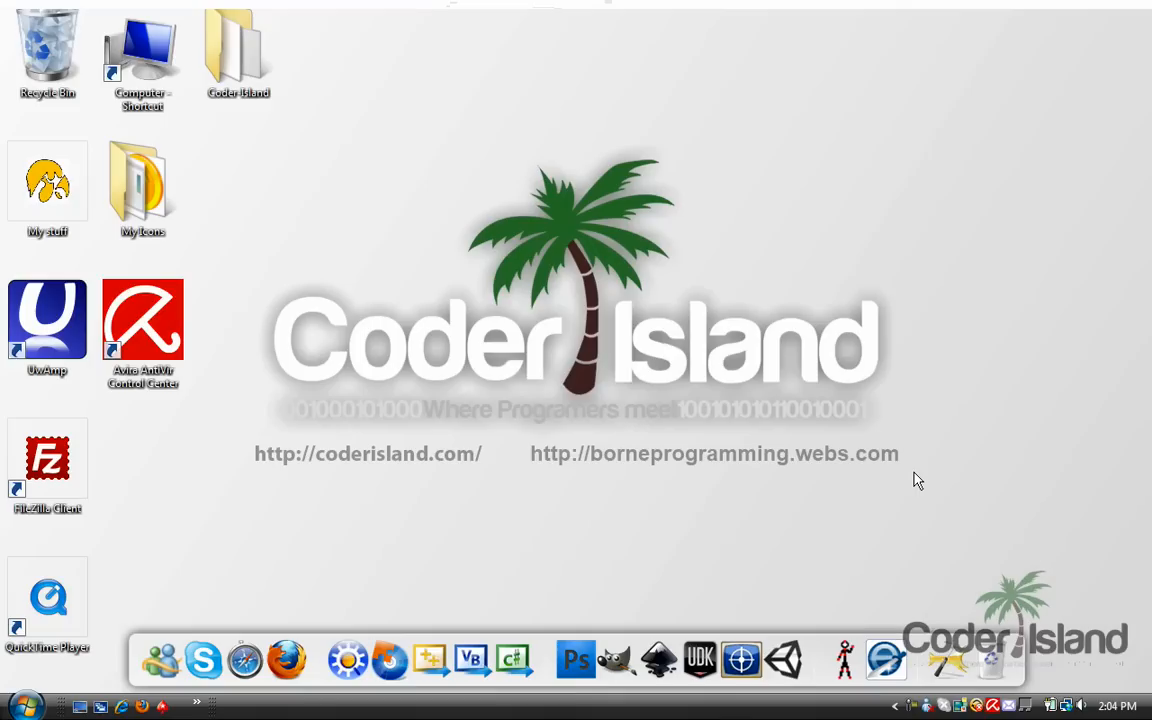
mouse_move(784, 508)
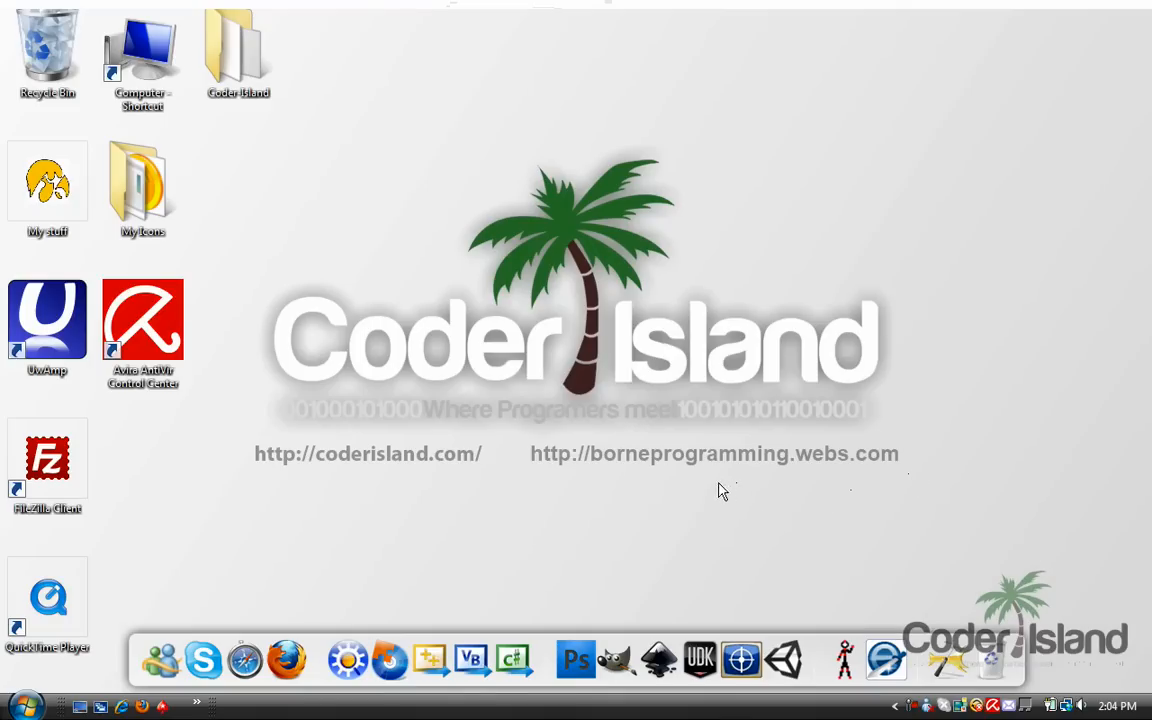
mouse_move(540, 608)
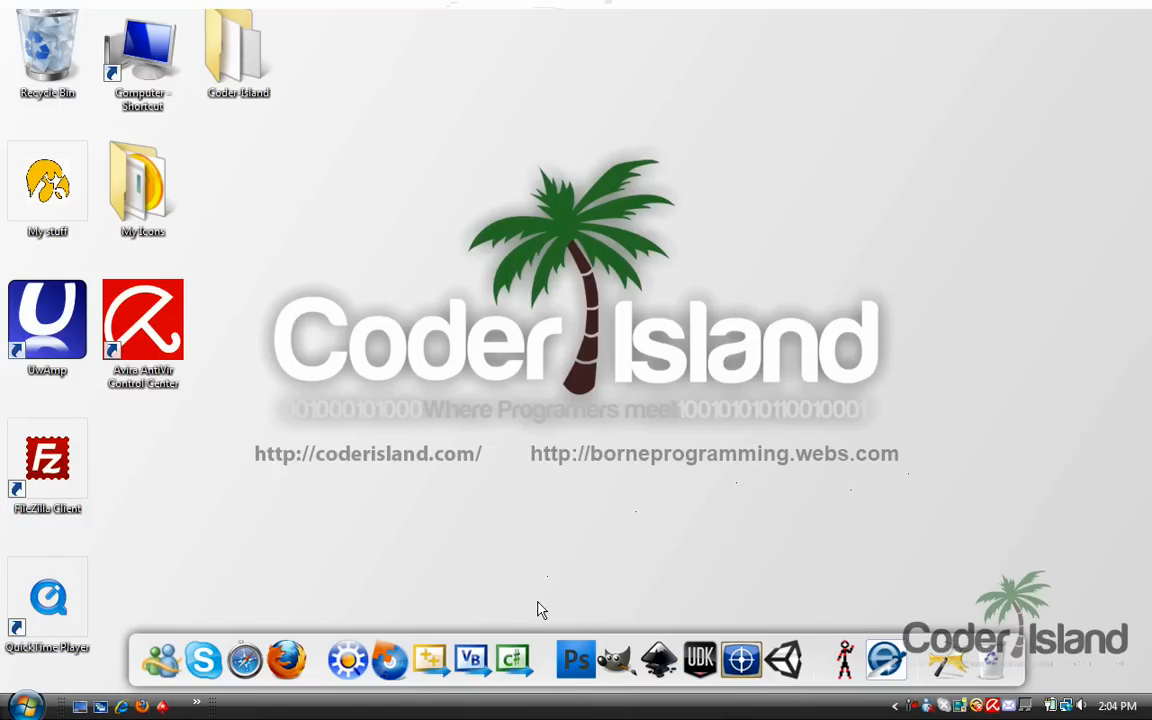
Create a Console Application project named MyApp and confirm, opening Program.cs.
click(512, 660)
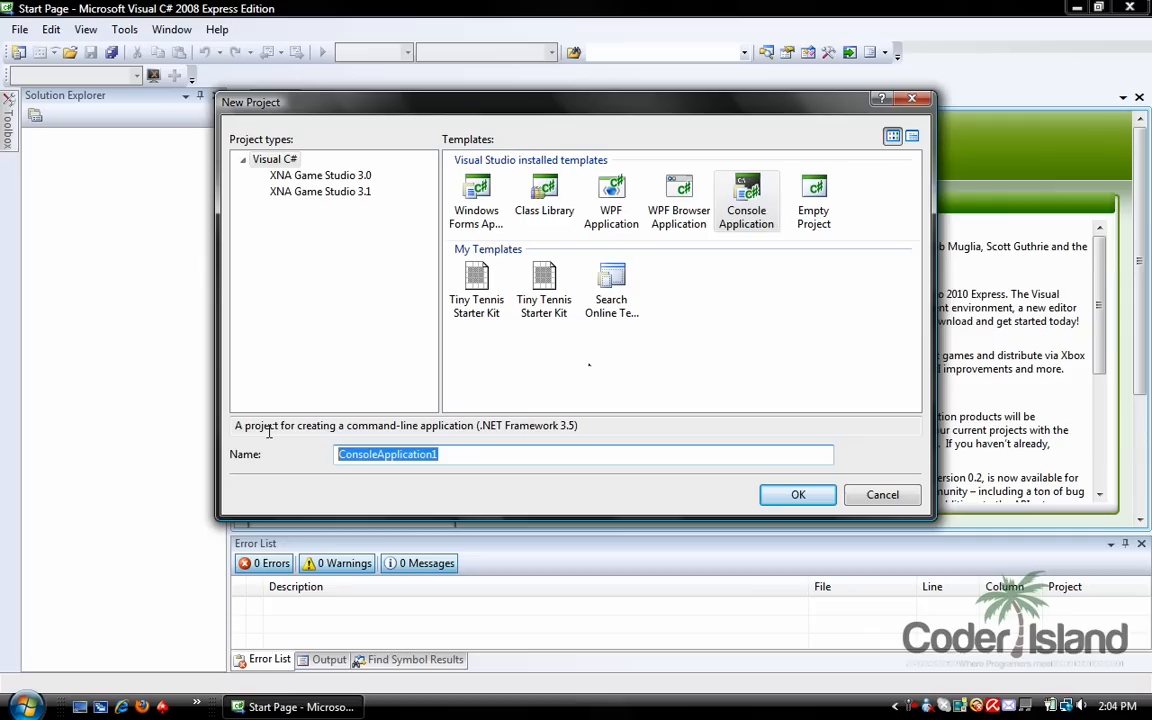
text(MyApp)
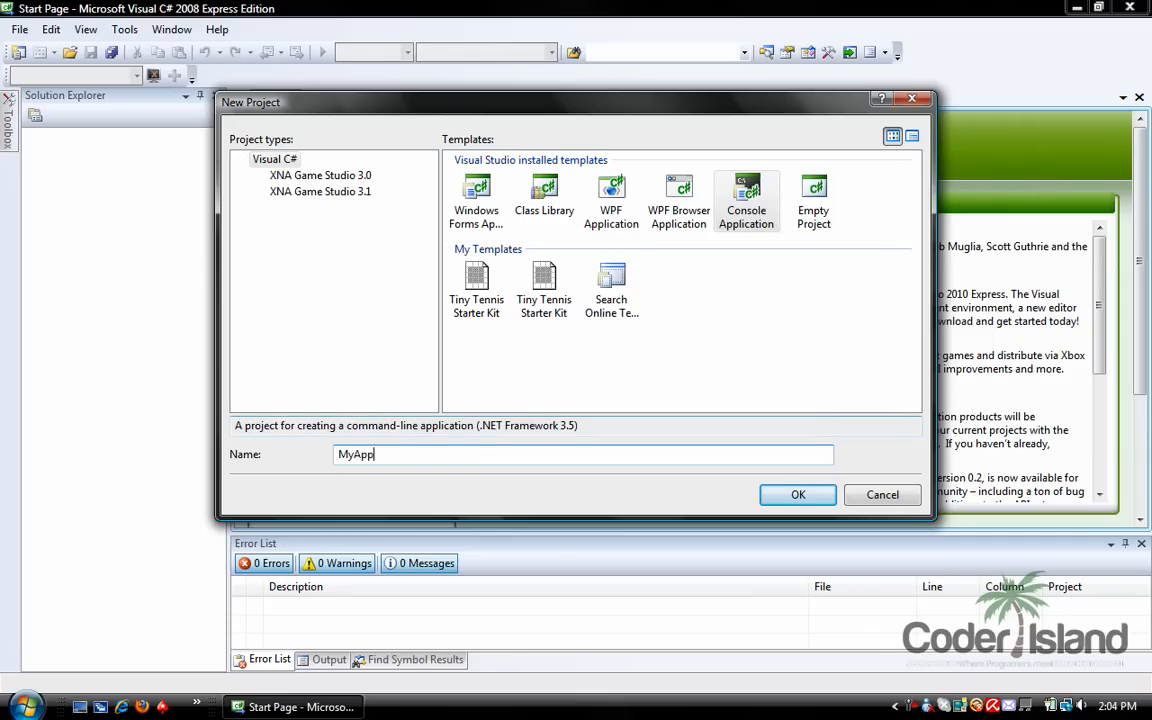
click(798, 494)
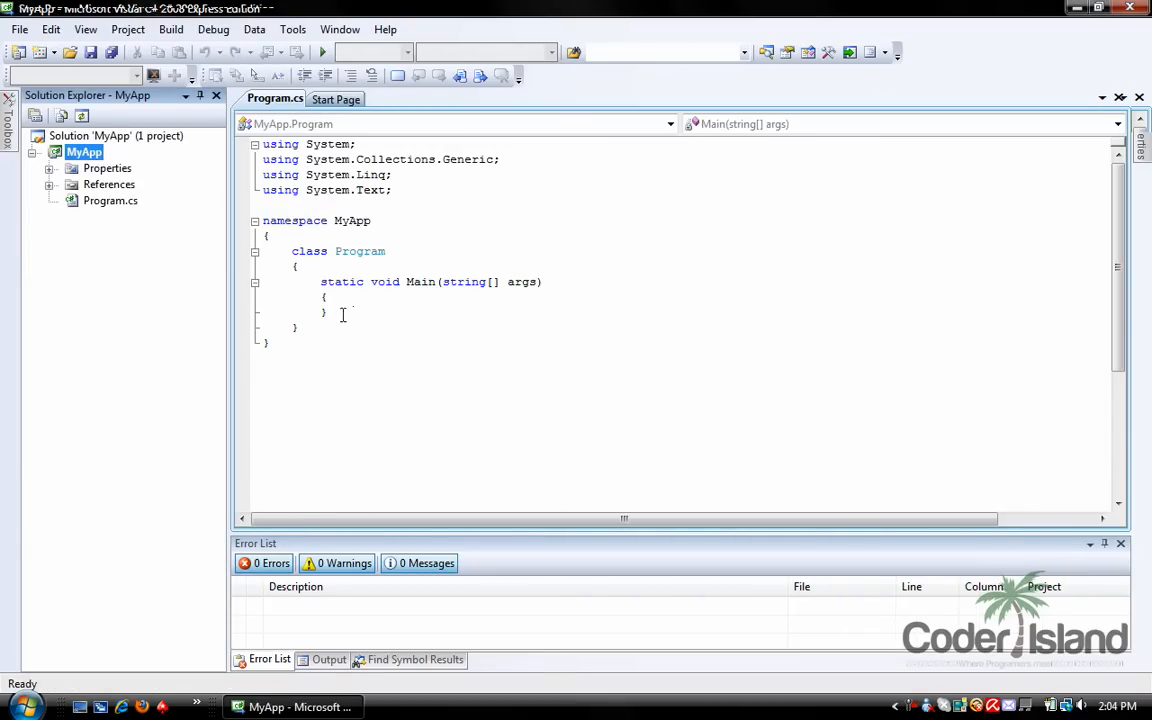
drag(324, 296, 320, 312)
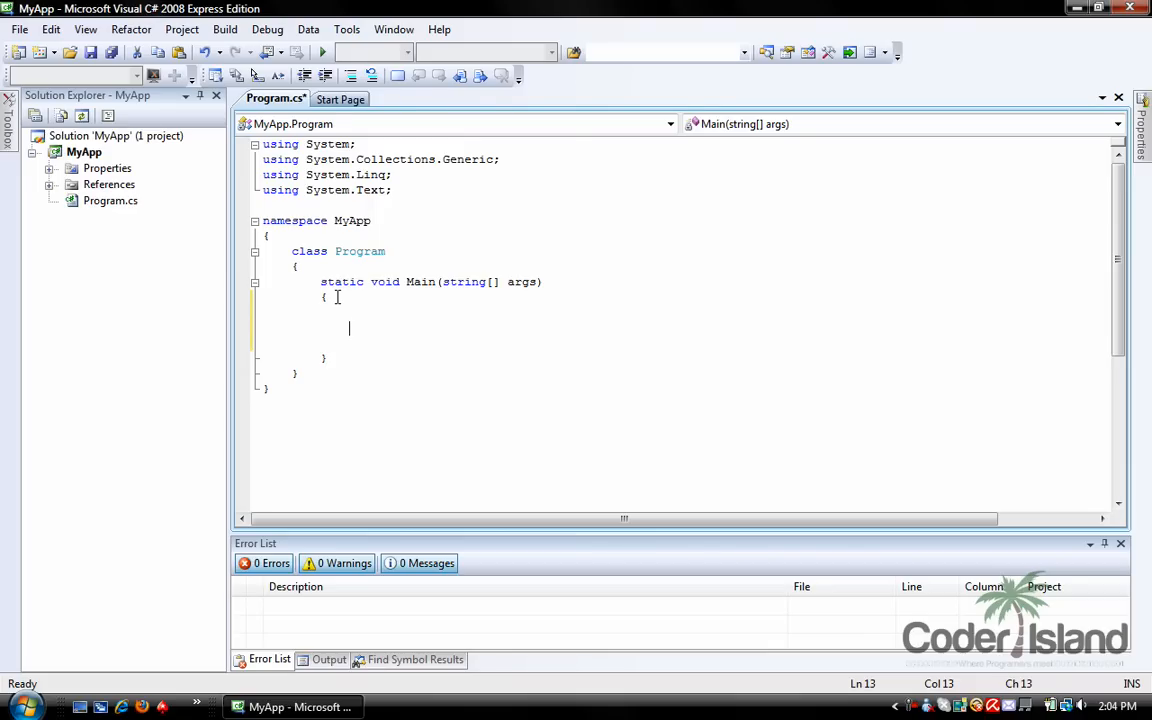
Write System.Console.WriteLine("Hello World"); inside the Main method.
text(Sys)
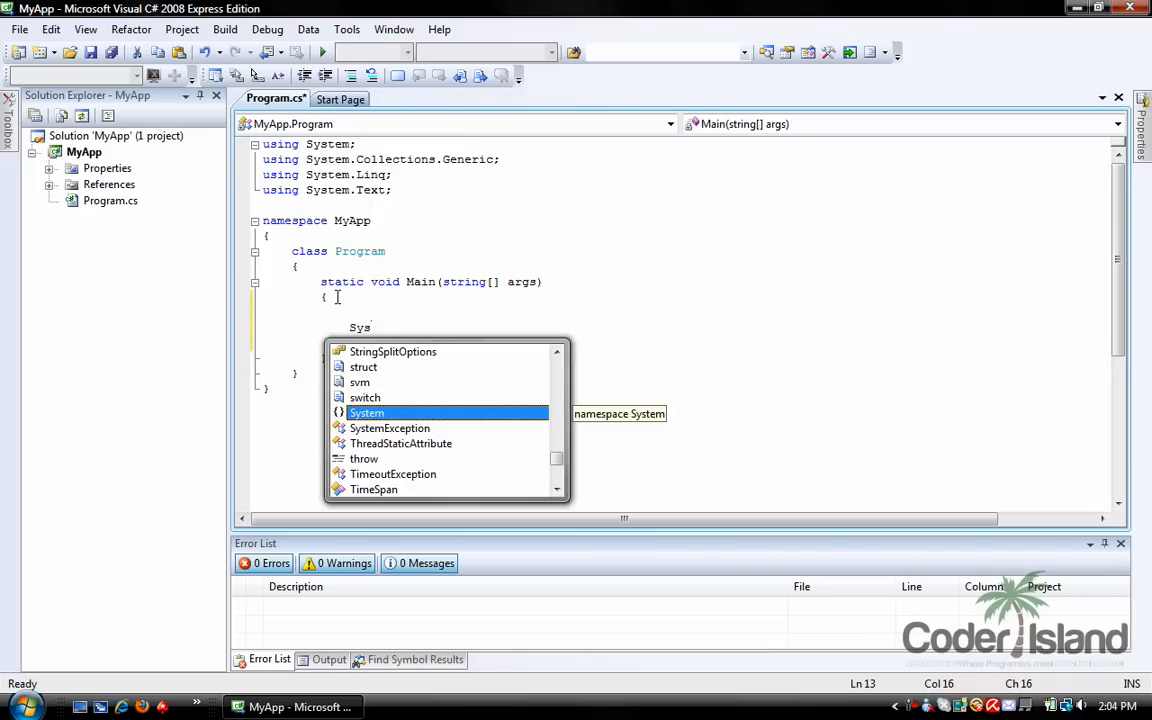
text(.Cons)
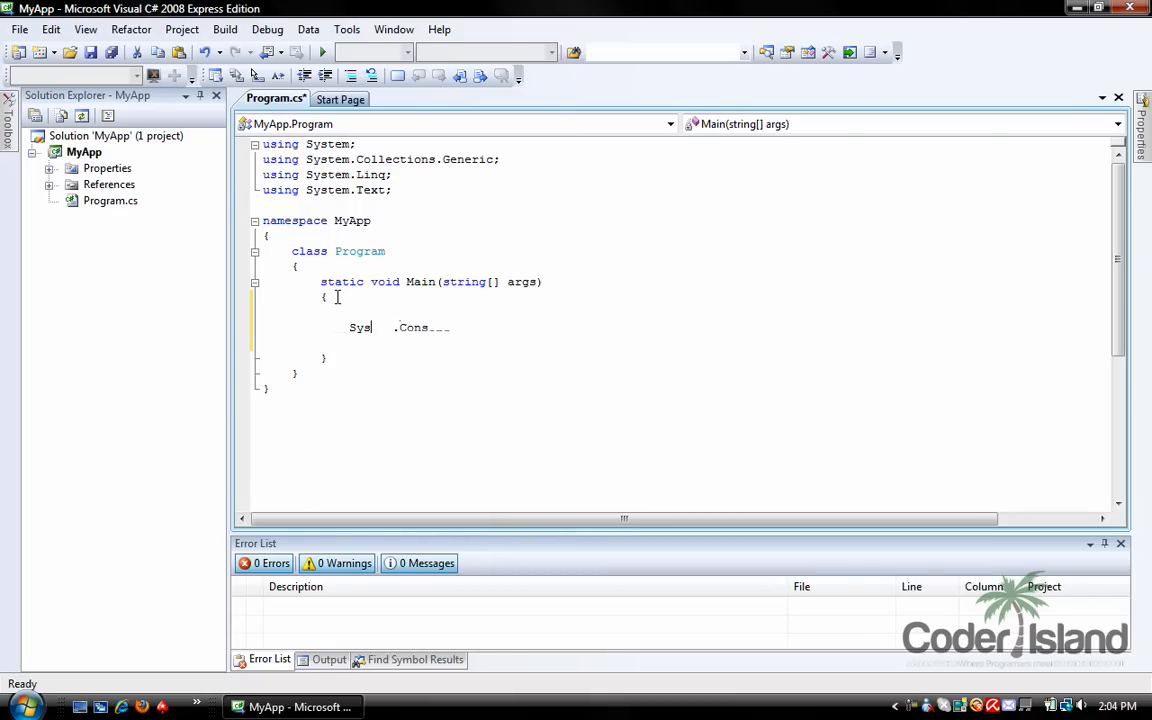
text(WriteLine();)
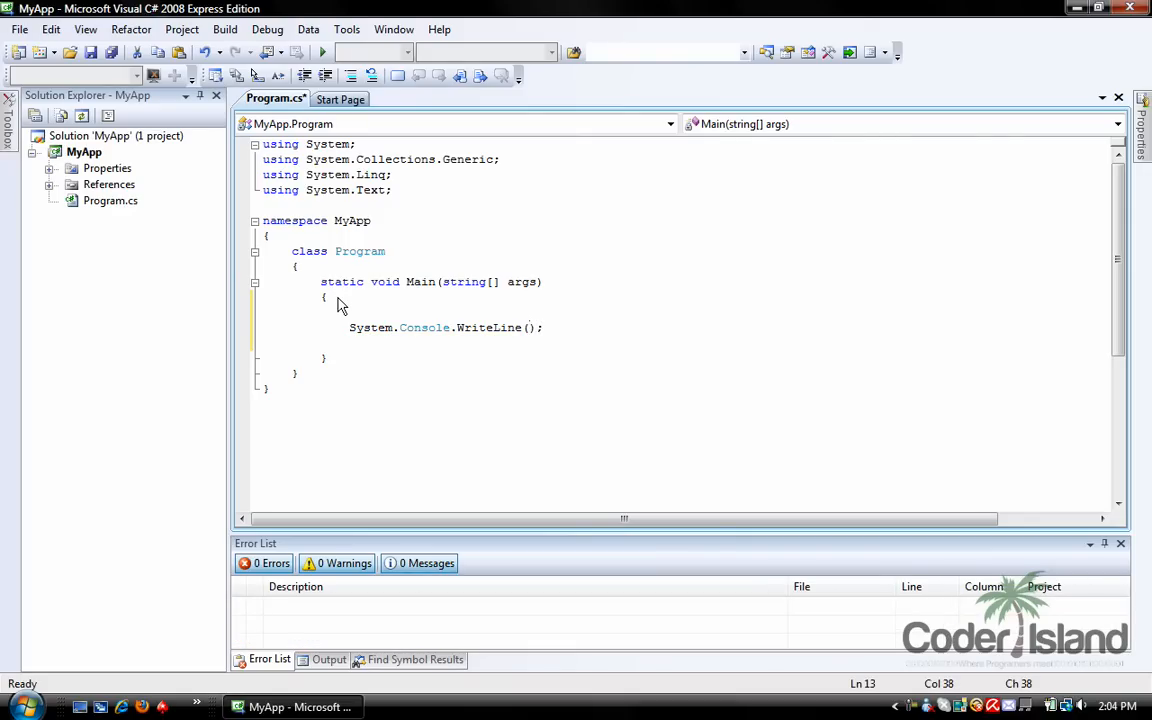
text("")
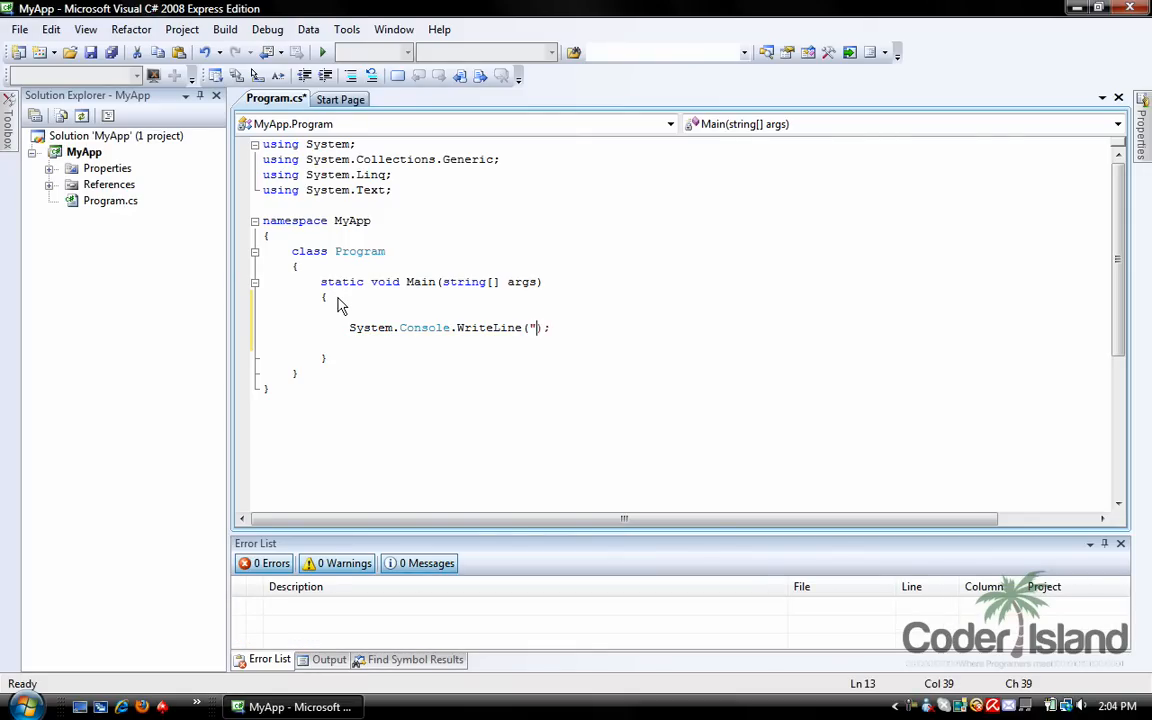
text(")
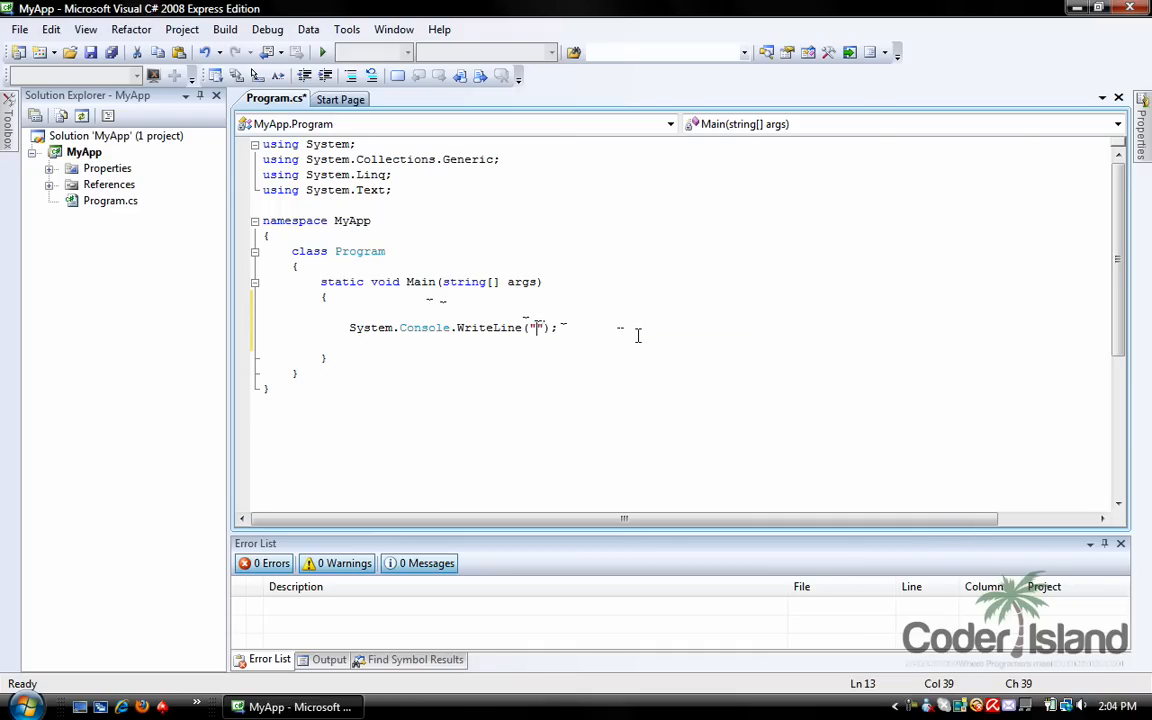
mouse_move(660, 344)
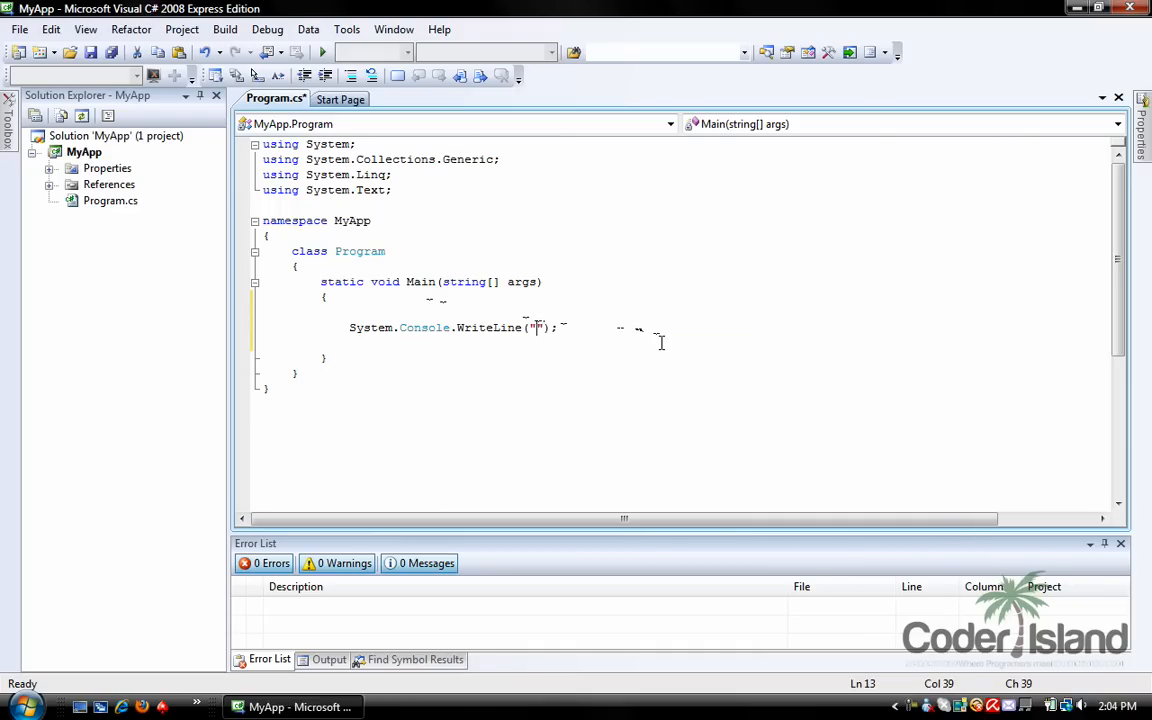
text(Hello Wor)
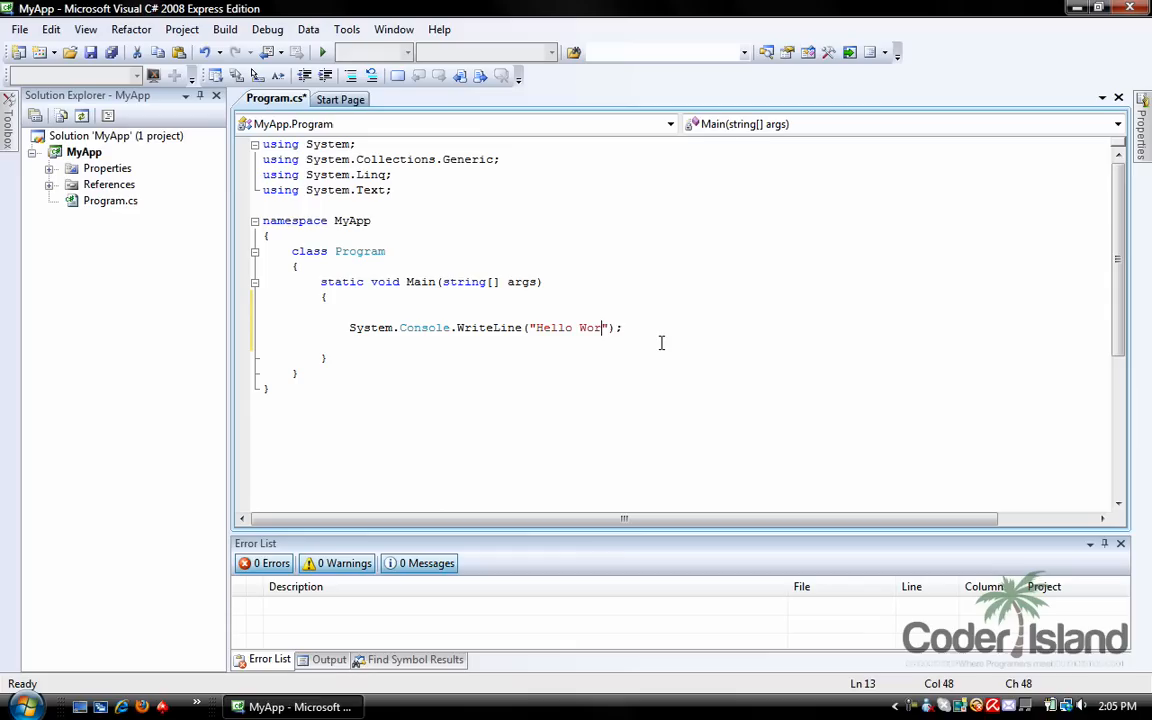
text(ld)
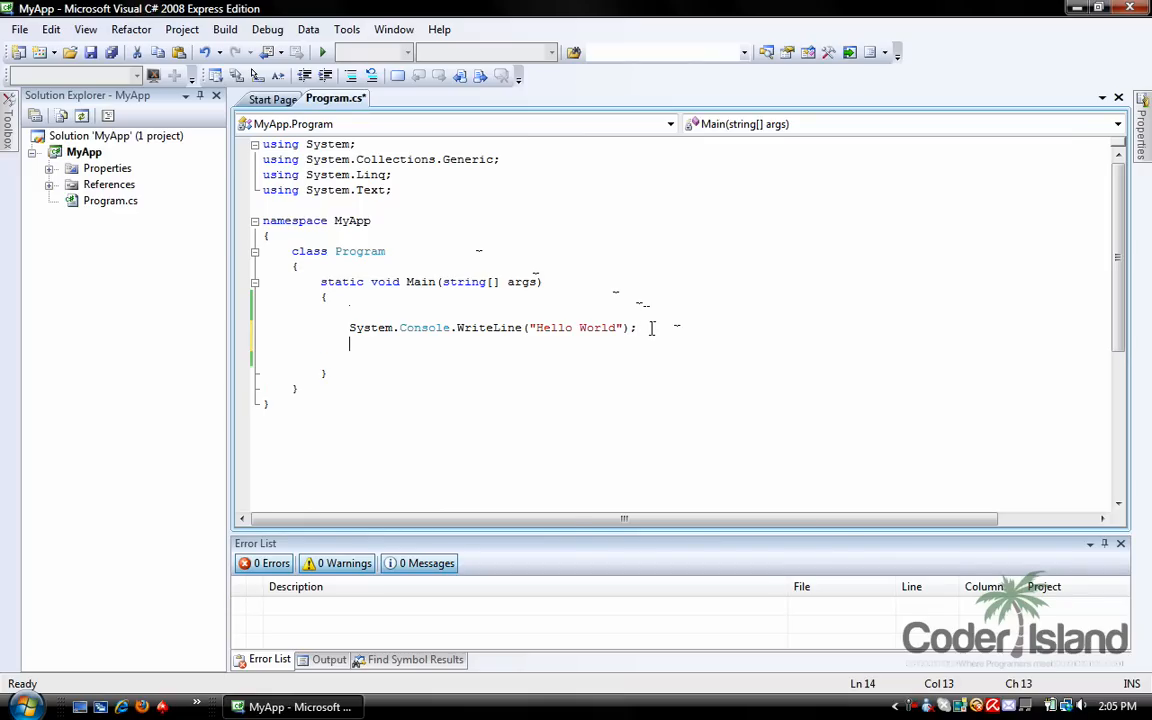
Add Console.ReadKey(); after the WriteLine statement and run MyApp.
text(Cons)
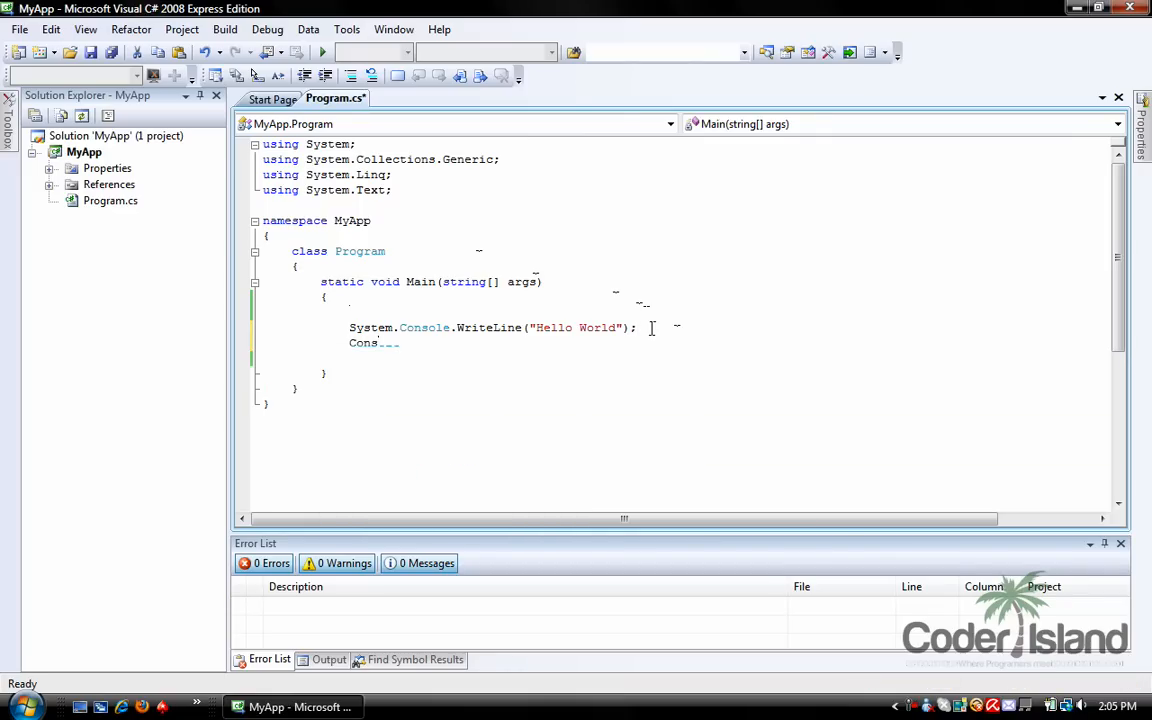
text(Re)
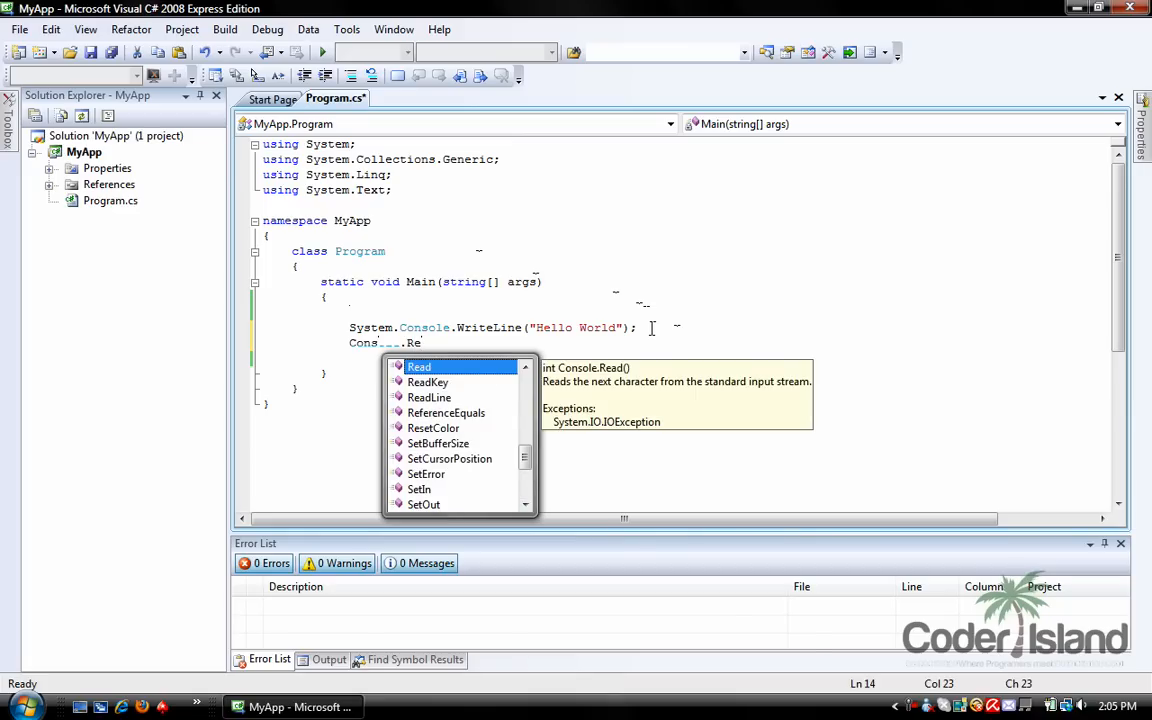
text(adKey())
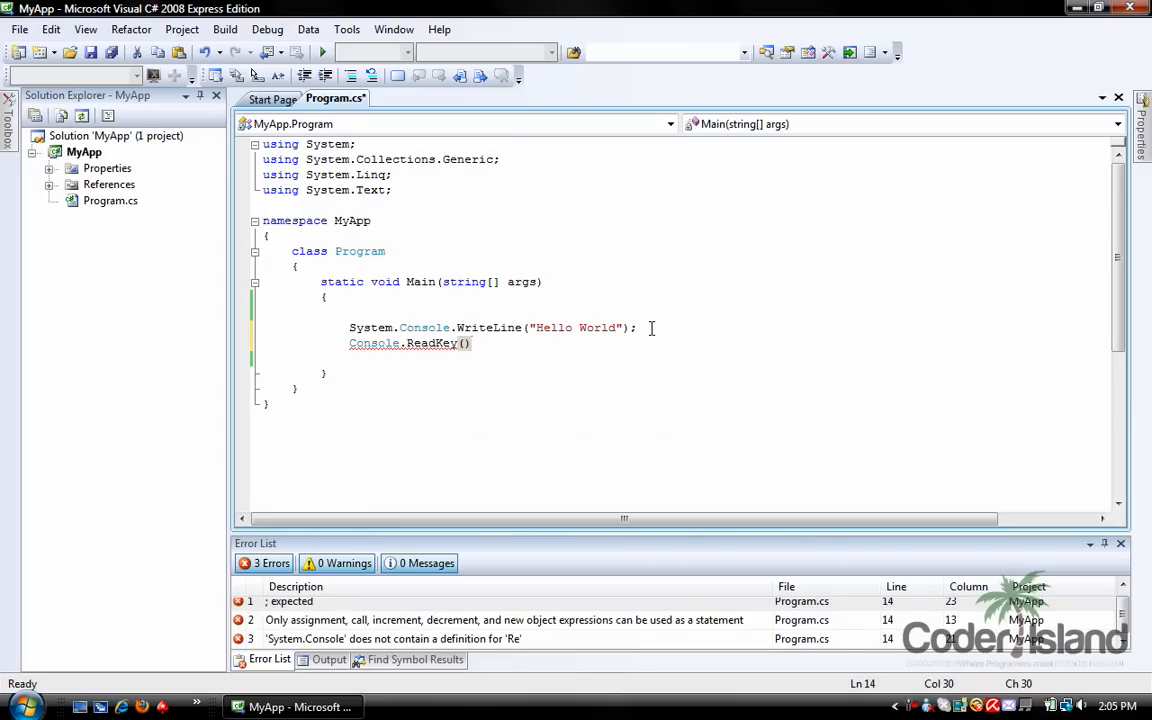
text(;)
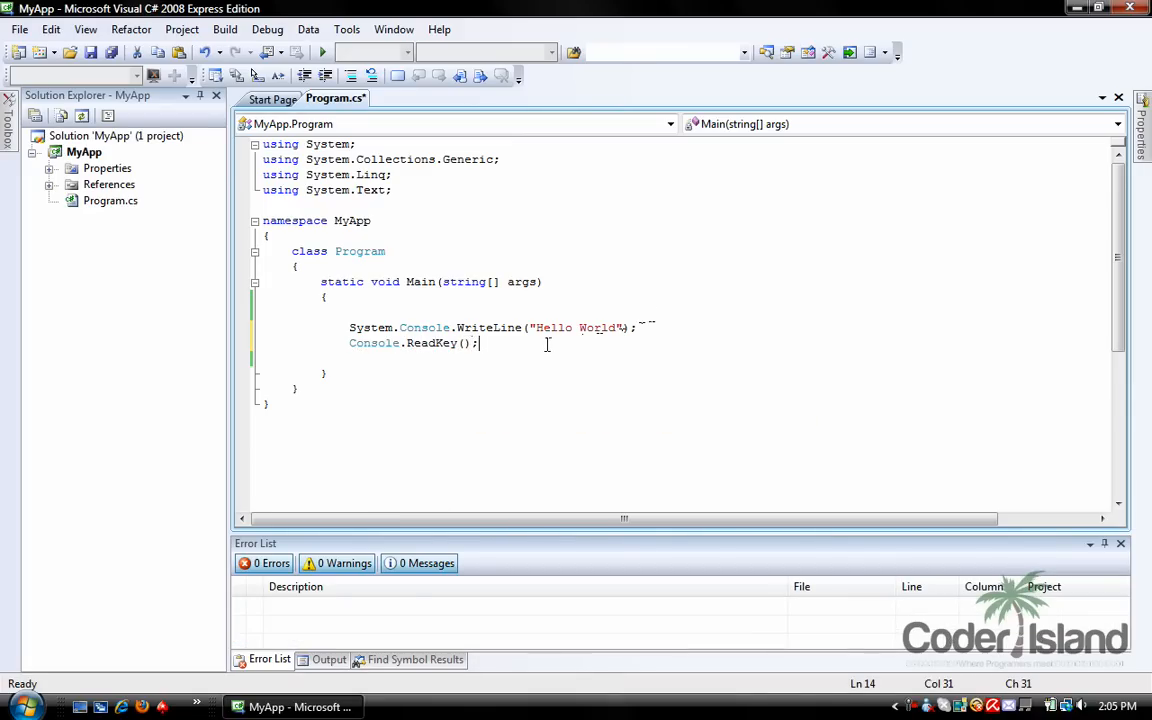
mouse_move(534, 344)
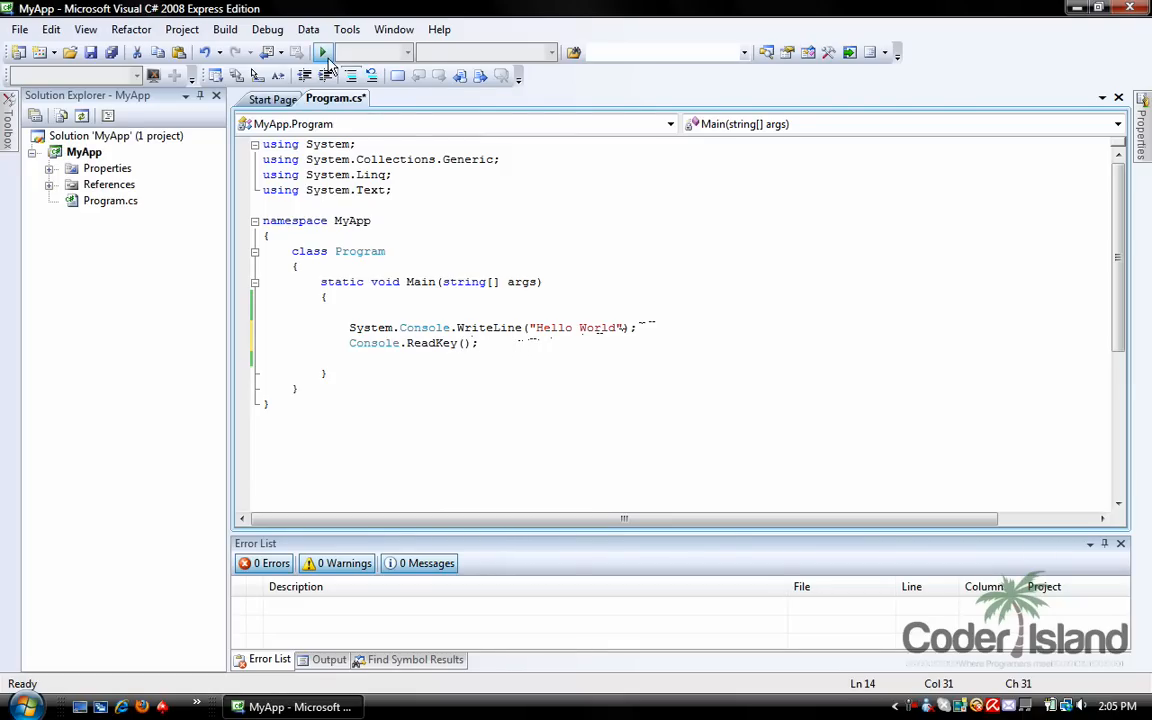
click(322, 52)
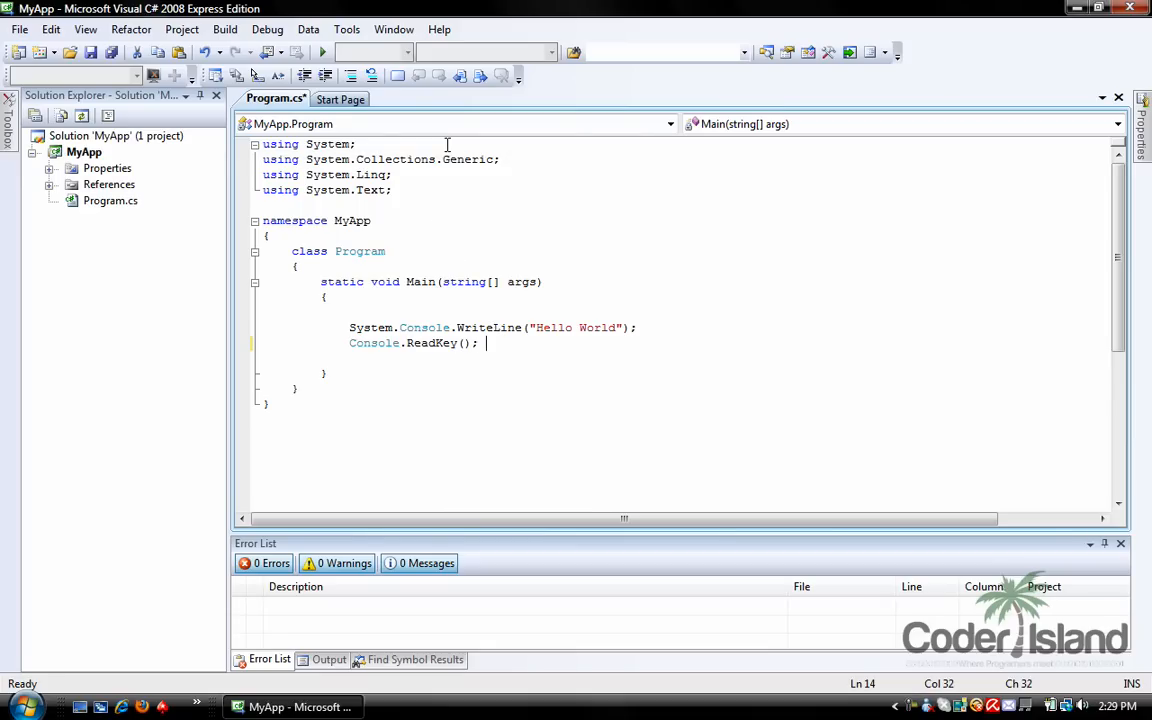
Add a //Hello line comment and a /*Hello World*/ block comment, then reach the File menu to save.
text(//Hello)
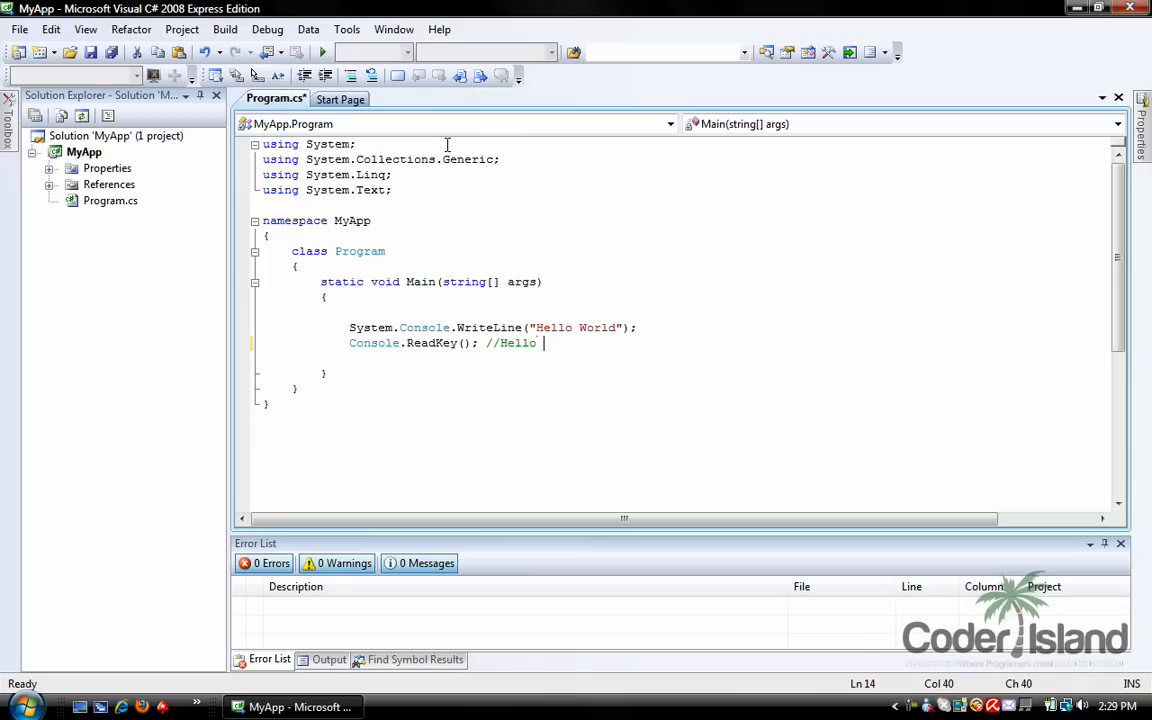
text(/)
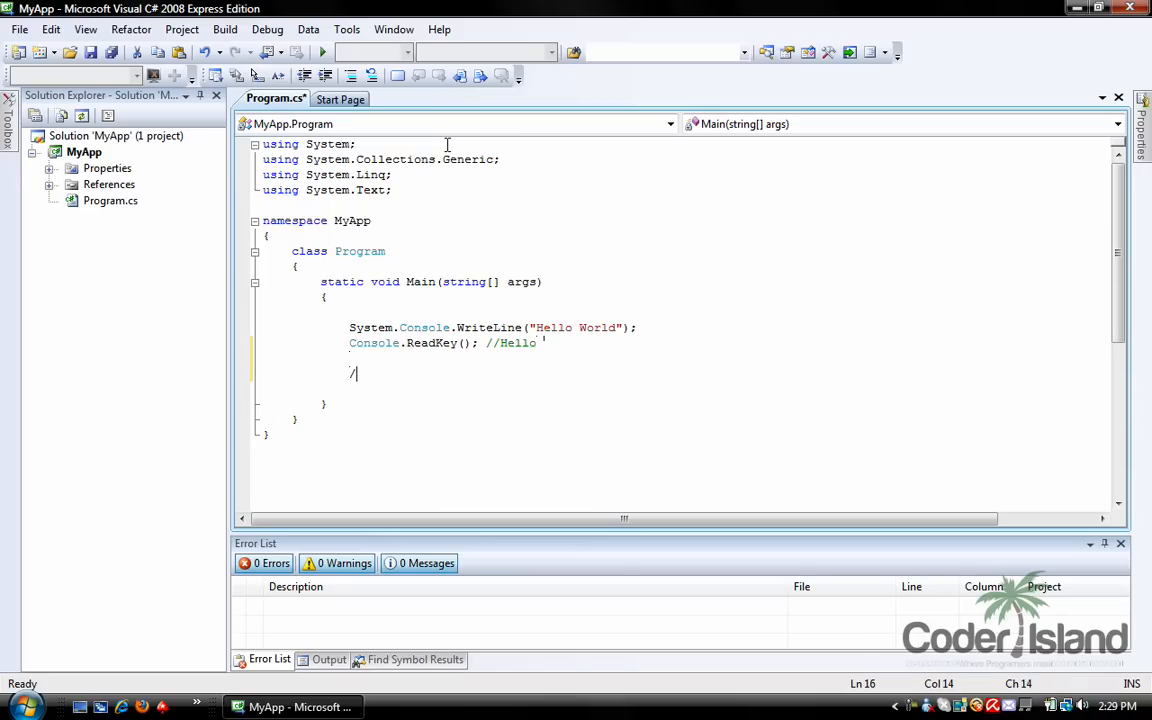
text(*)
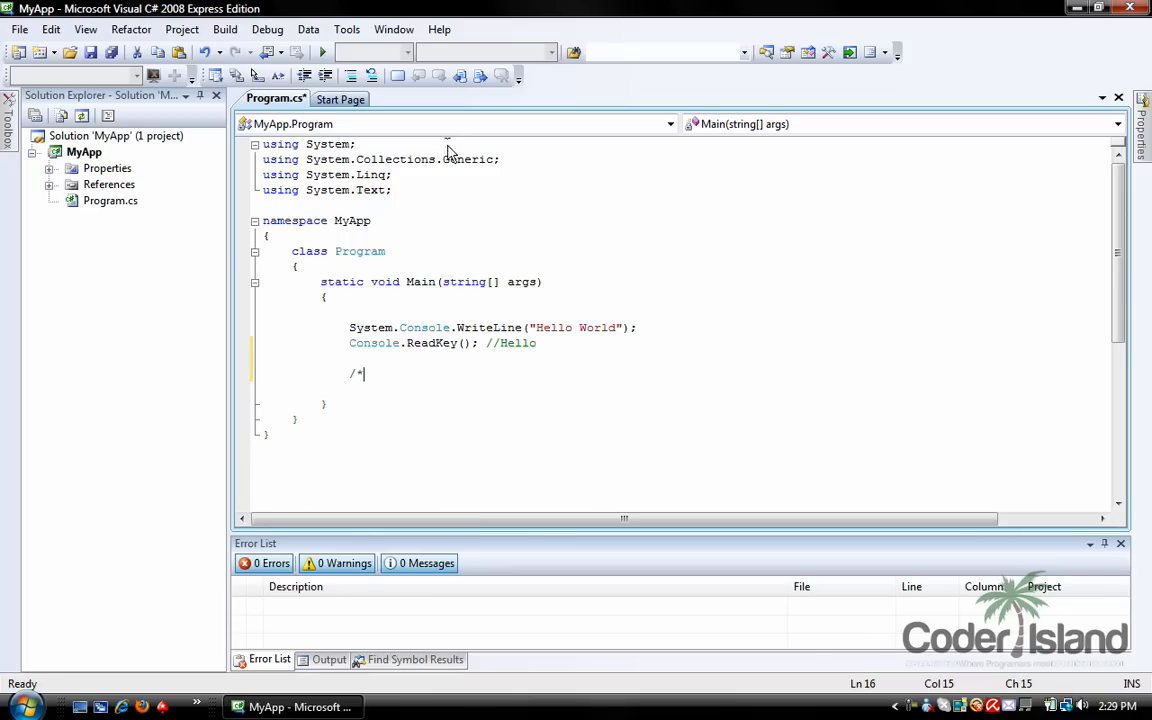
text(Hello)
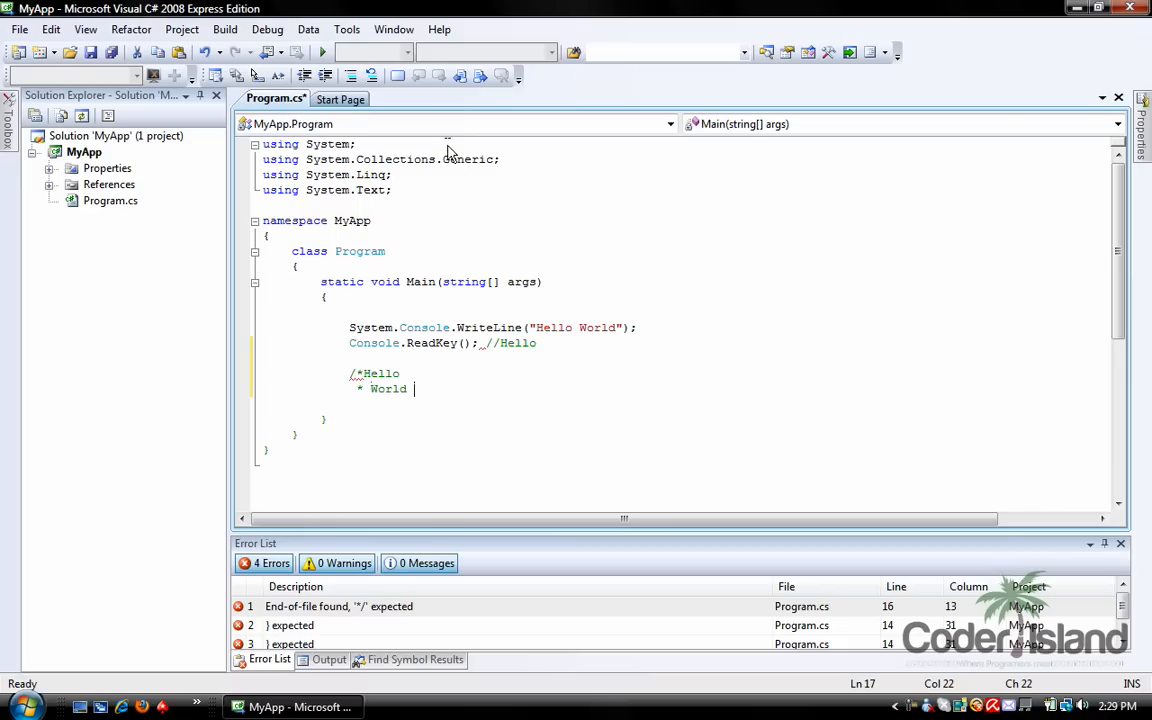
mouse_move(472, 308)
text( */)
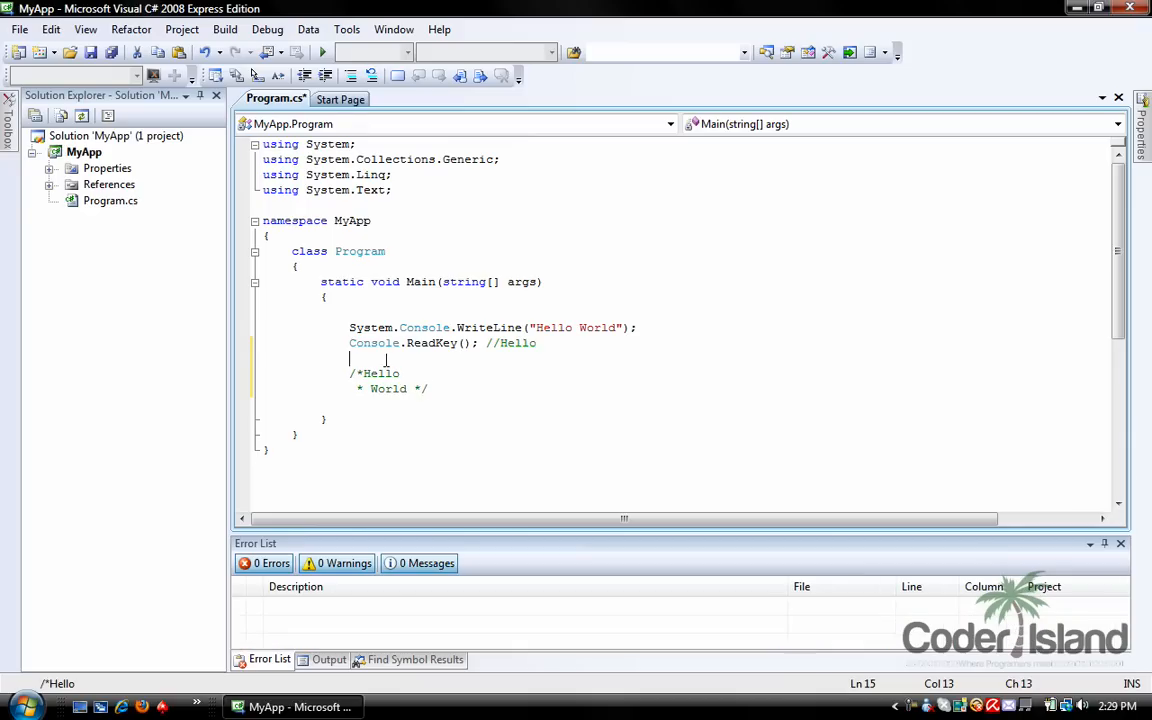
click(18, 28)
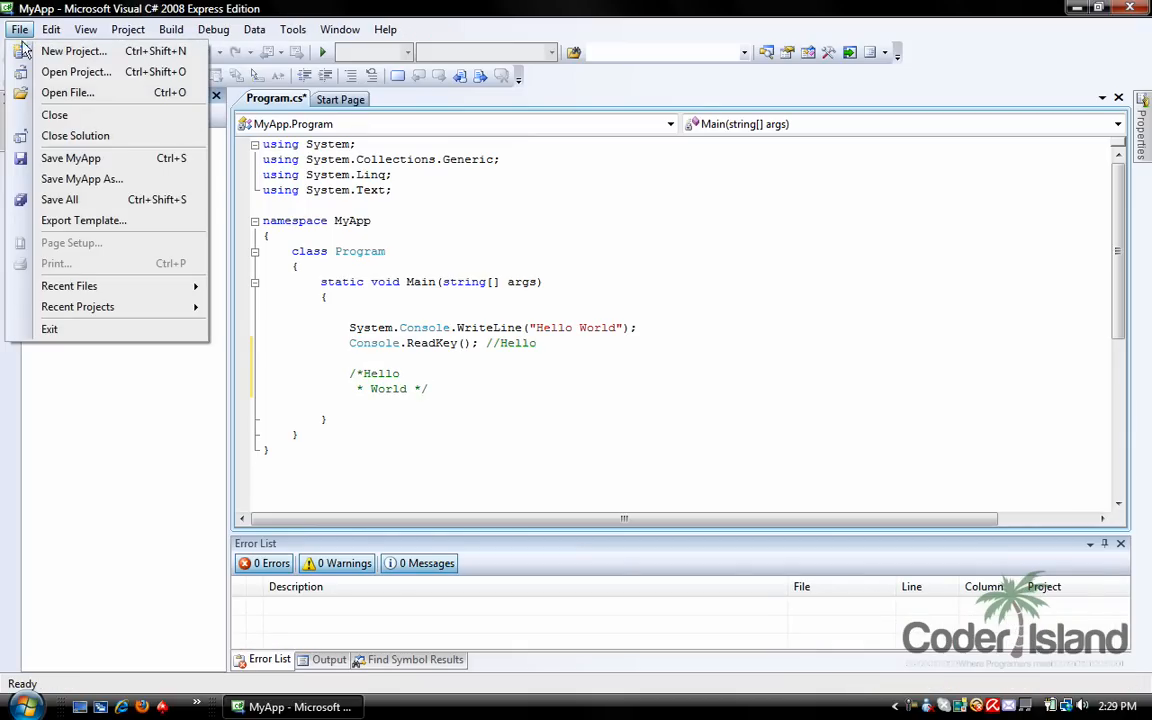